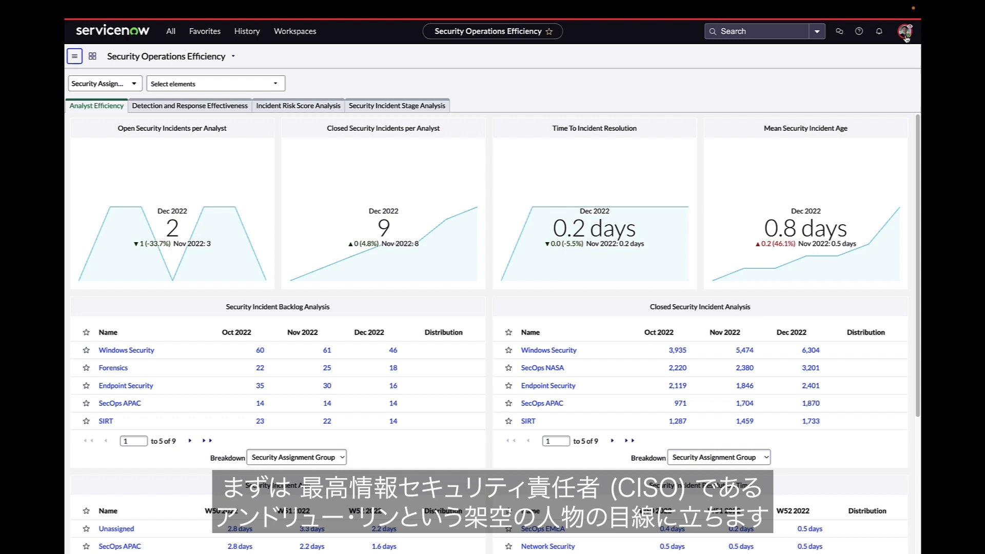
mouse_move(904, 32)
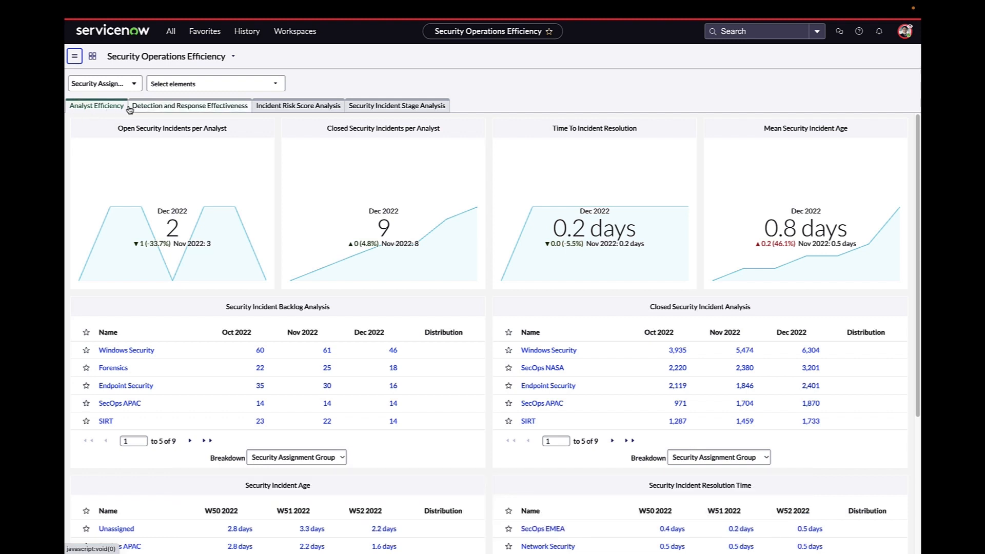
Step through Detection and Response Effectiveness and Incident Risk Score Analysis to the Security Incident Stage Analysis view
click(190, 105)
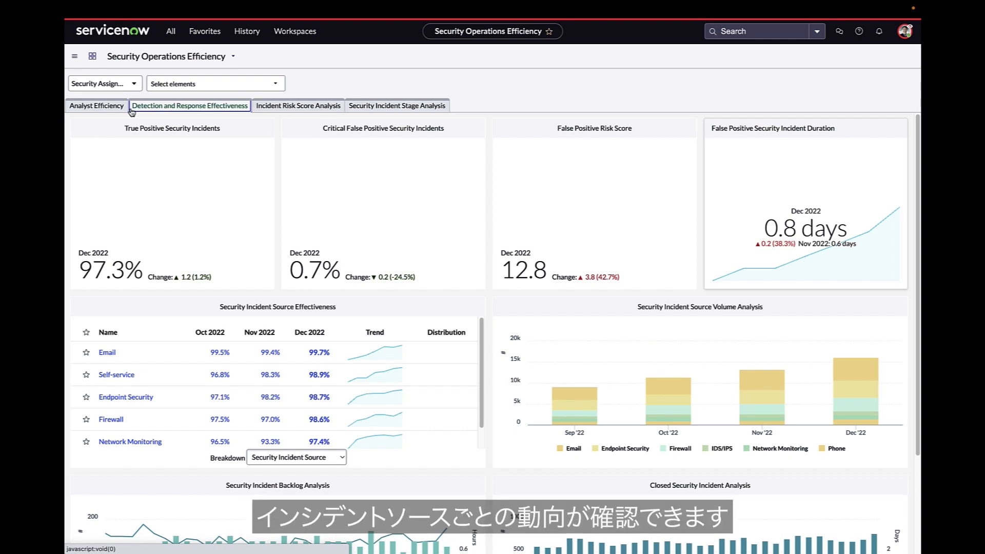
click(298, 105)
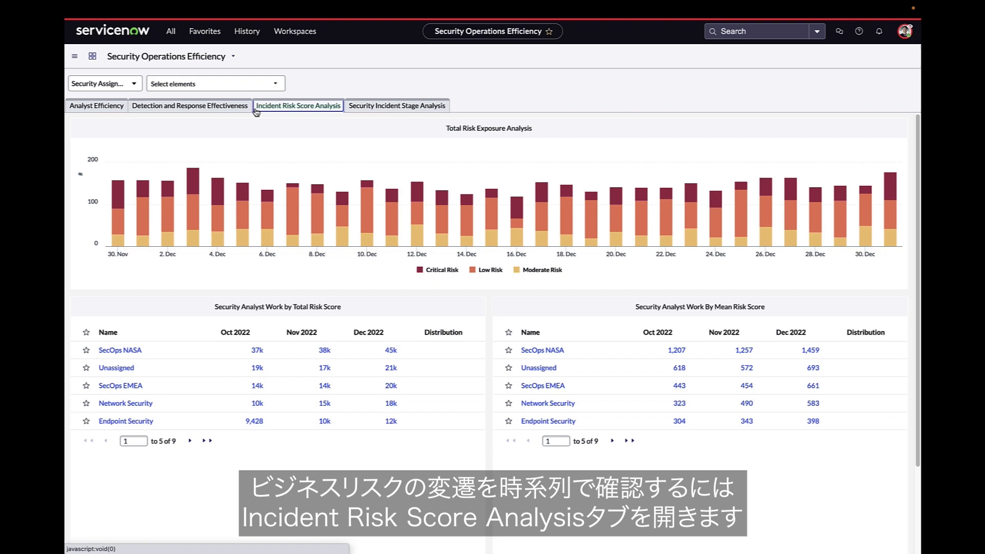
click(398, 105)
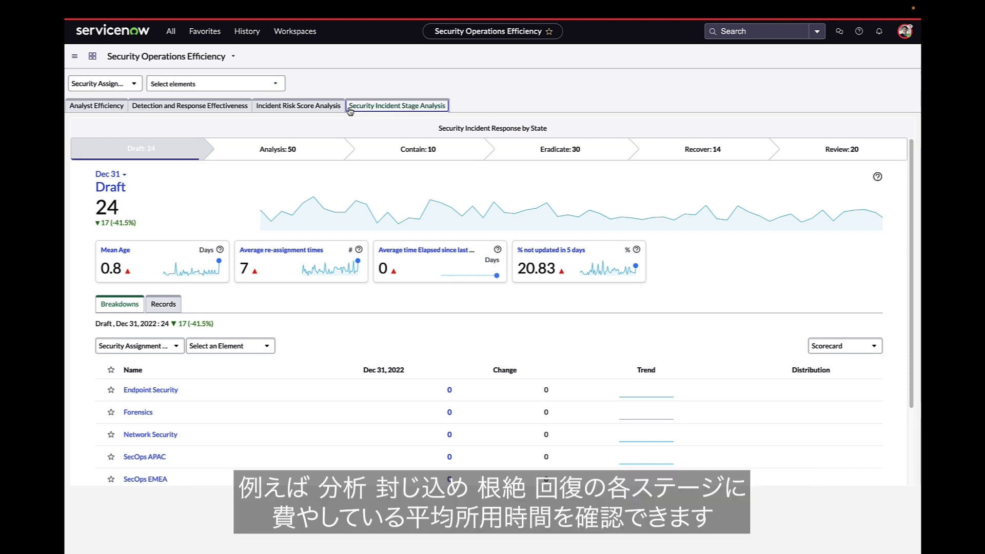
Review the Analysis, Contain, Eradicate, Recover and Review stage metrics, then switch to My CISO Dashboard
click(279, 149)
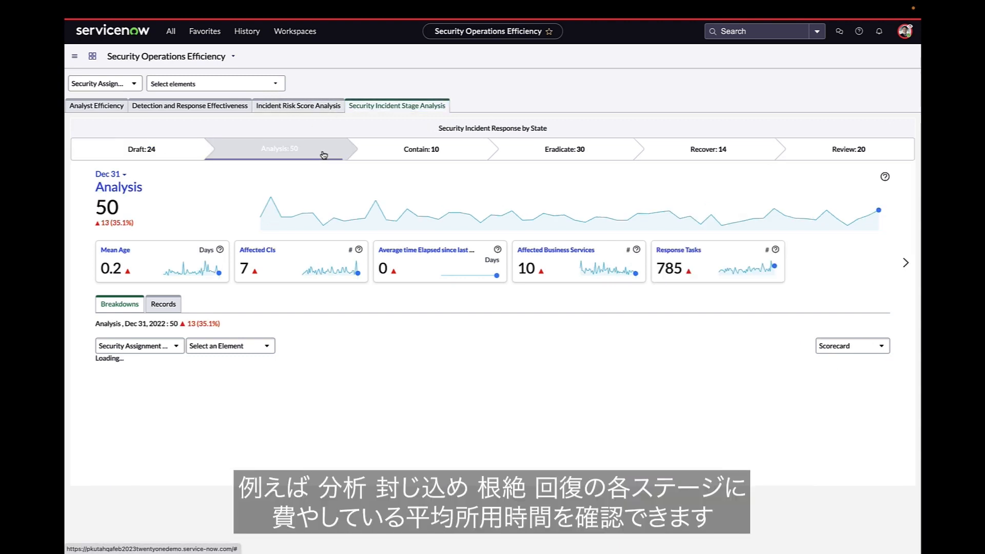
click(419, 149)
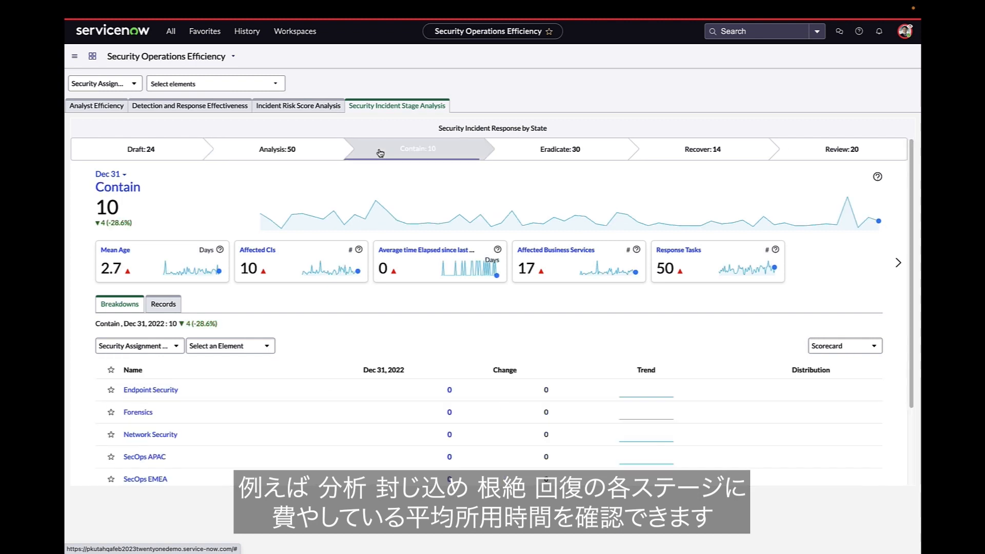
click(558, 149)
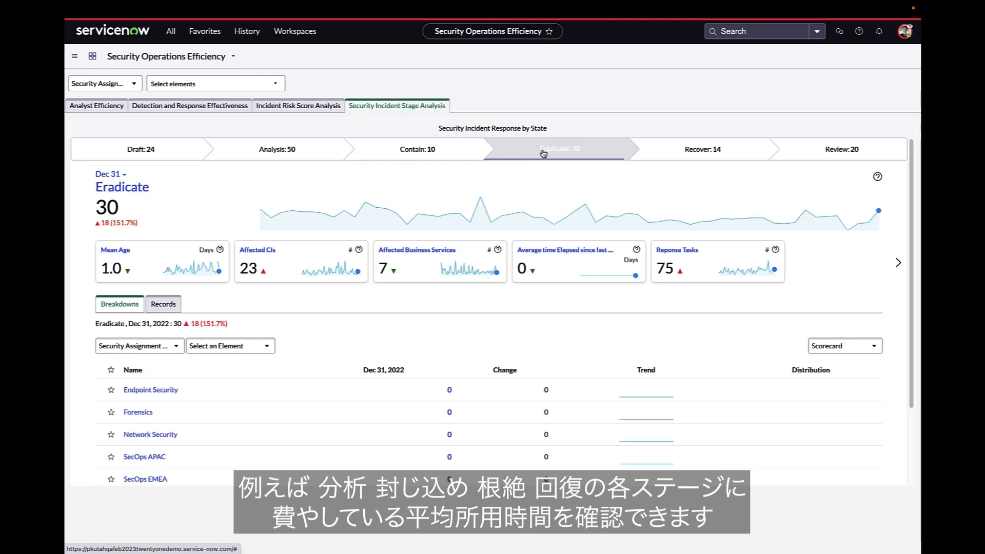
click(699, 150)
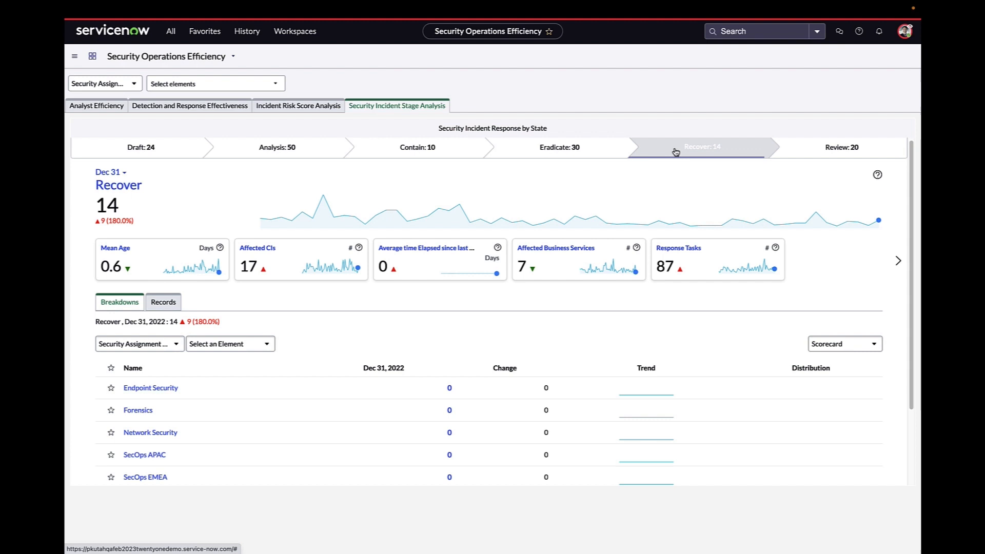
click(841, 148)
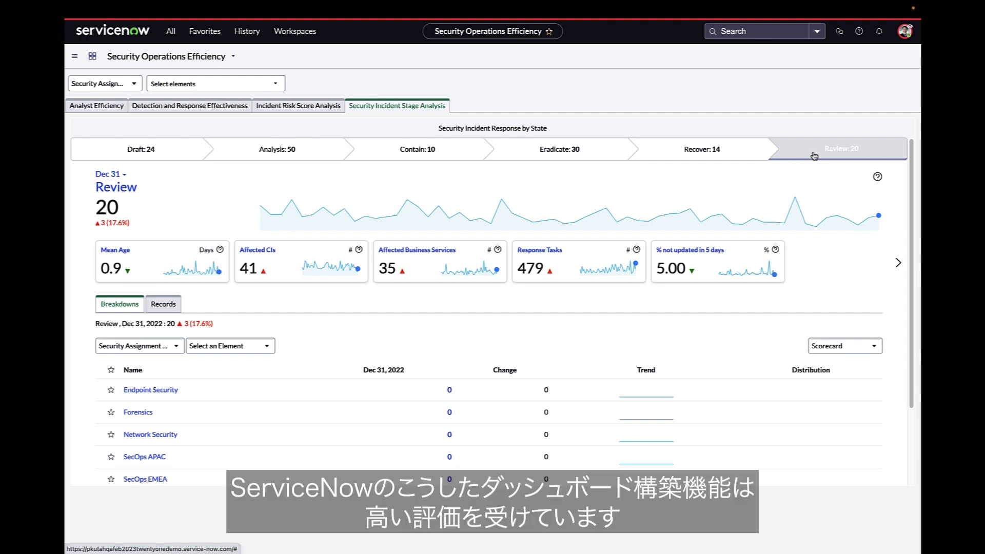
click(234, 57)
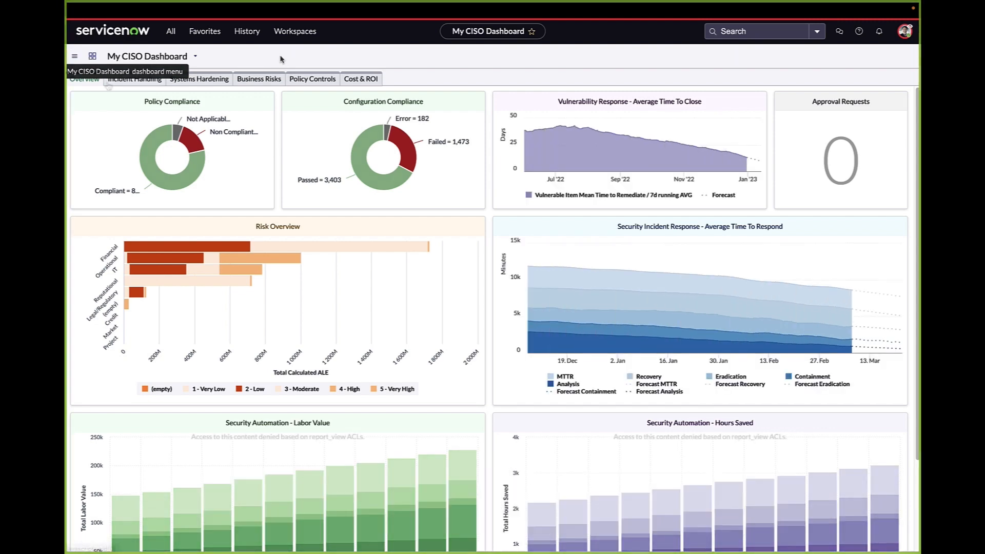
Open the MITRE ATT&CK Heatmap & Navigator for Enterprise ATT&CK from the CISO dashboard
click(135, 78)
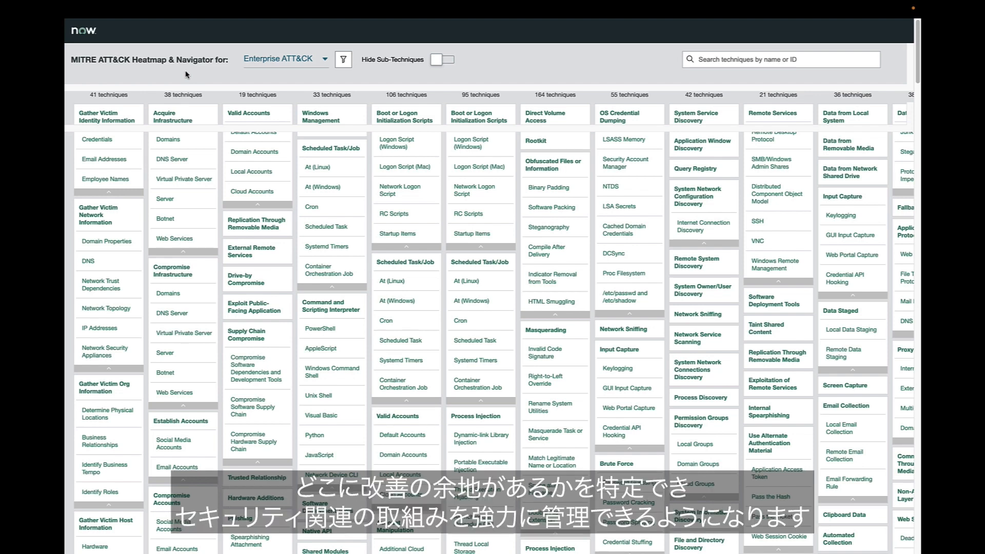
Open the heatmap's filter settings showing the advanced display options
click(343, 59)
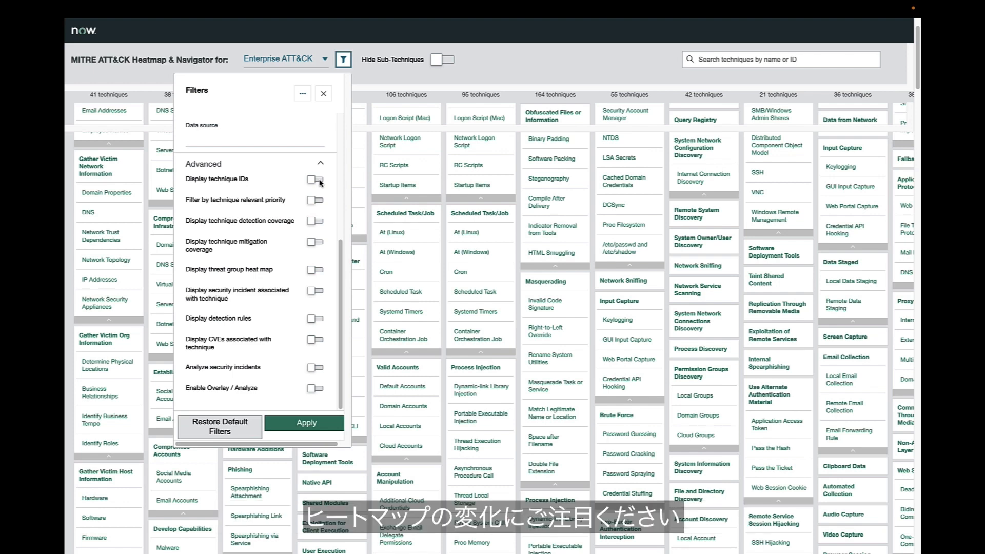
Enable technique IDs, mitigation coverage and detection coverage on the heatmap
click(314, 180)
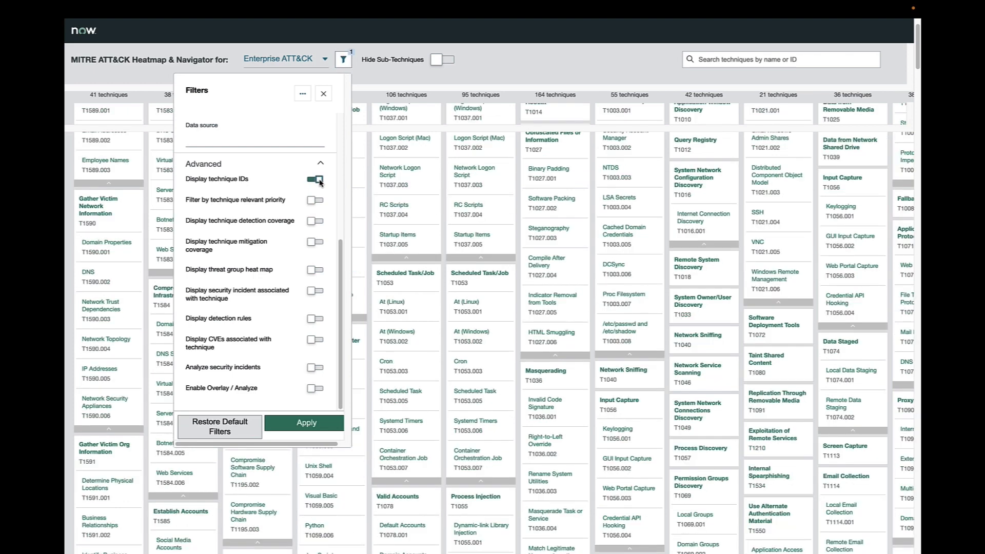
click(315, 241)
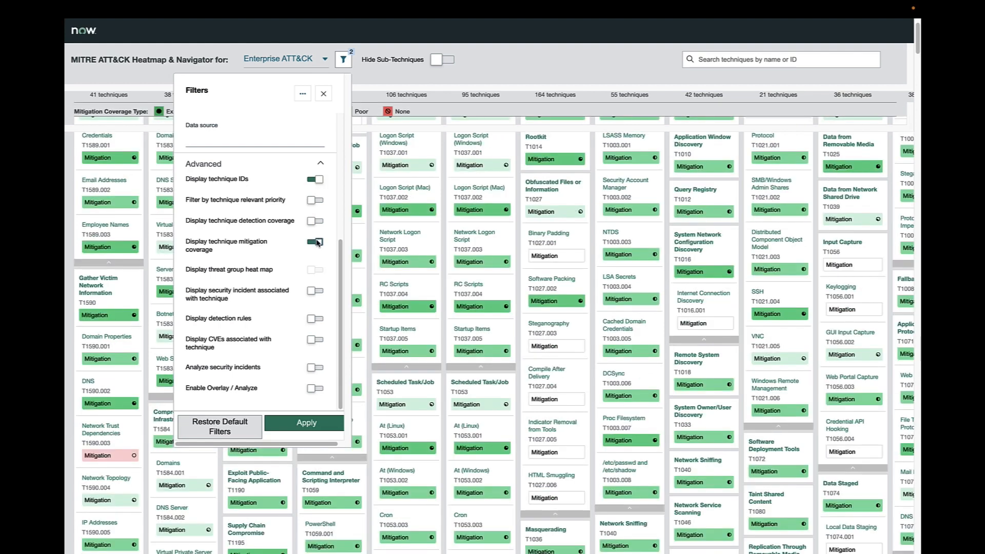
click(314, 221)
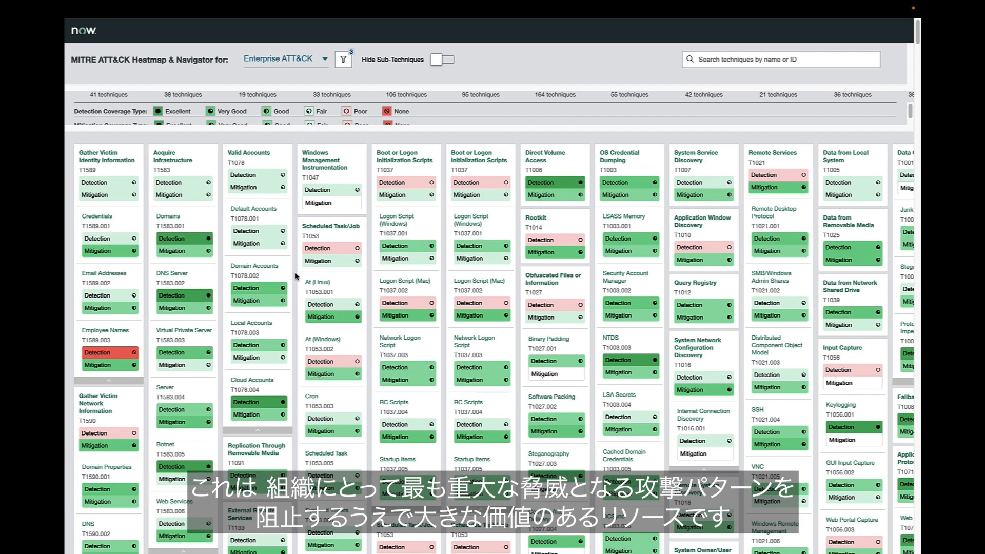
Filter the heatmap by adversary group APT29
click(342, 59)
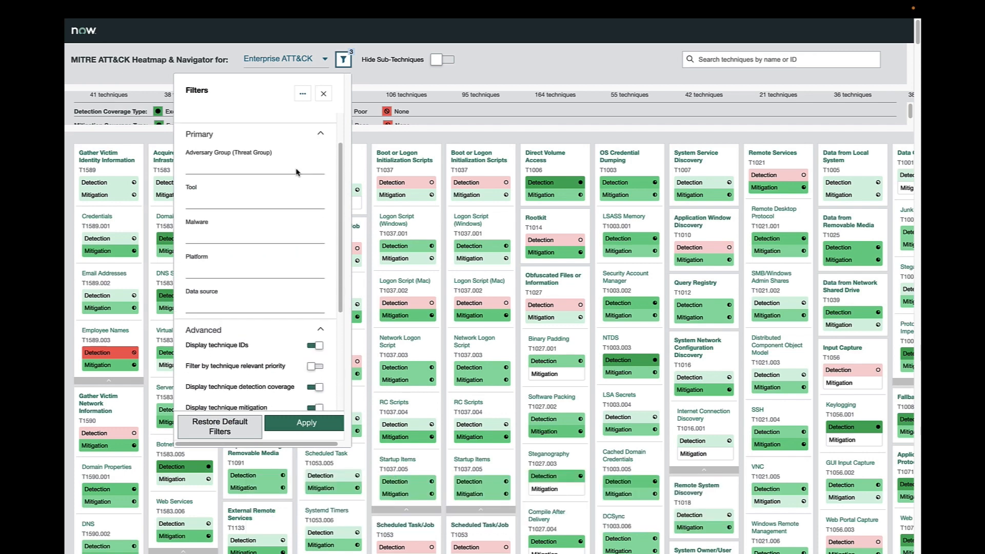
text(APT29)
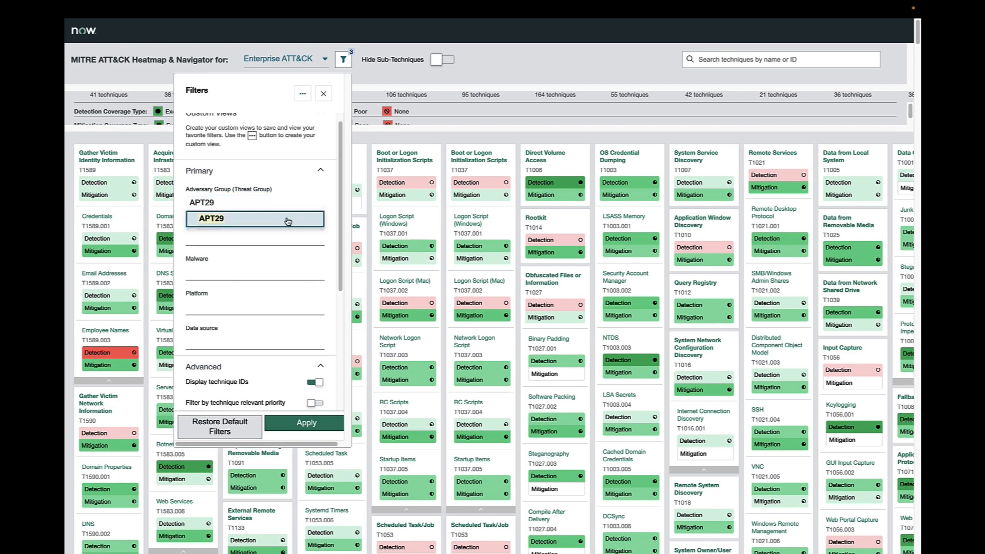
click(305, 424)
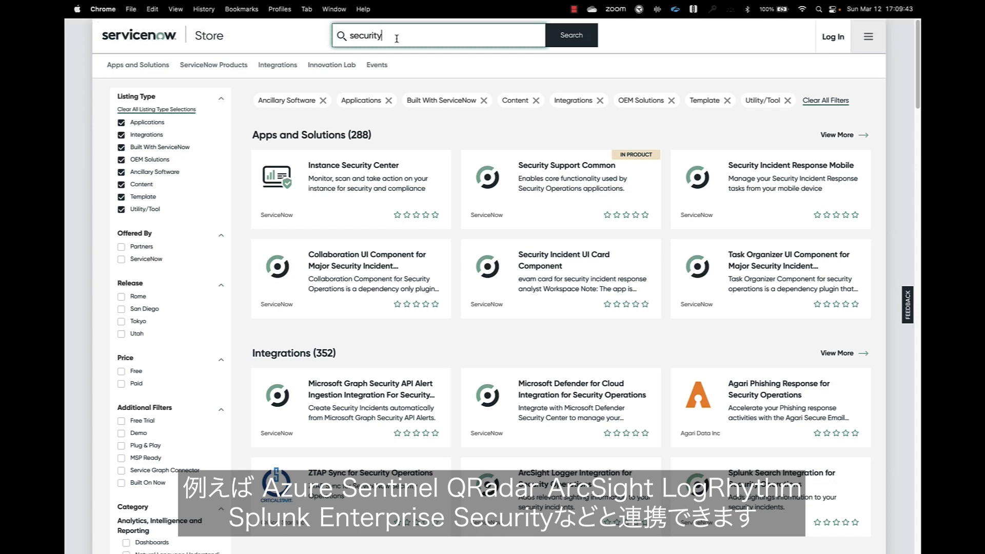
Search the ServiceNow Store for 'crowdstrike' integrations
text(crowdstrike)
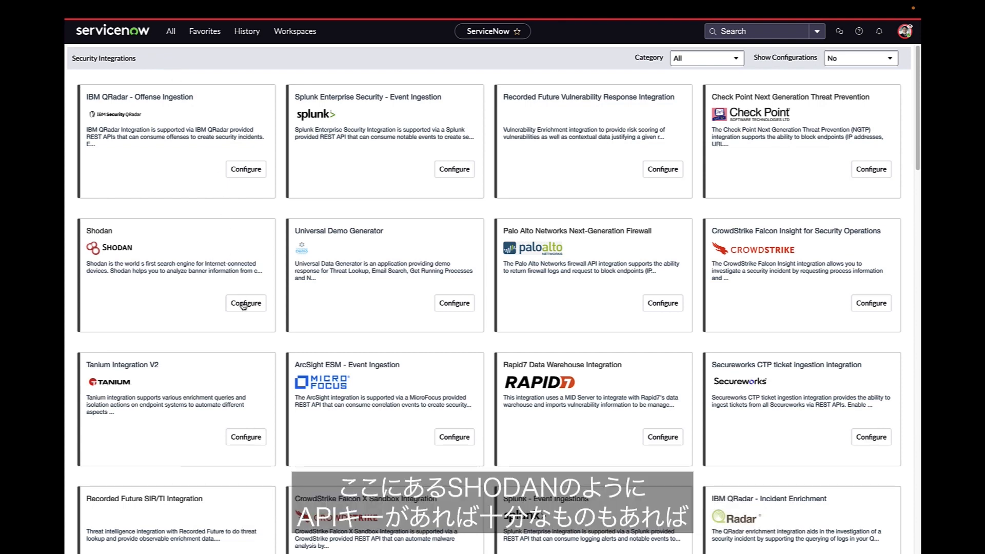
Start configuring the Shodan integration from the Security Integrations catalogue
click(245, 303)
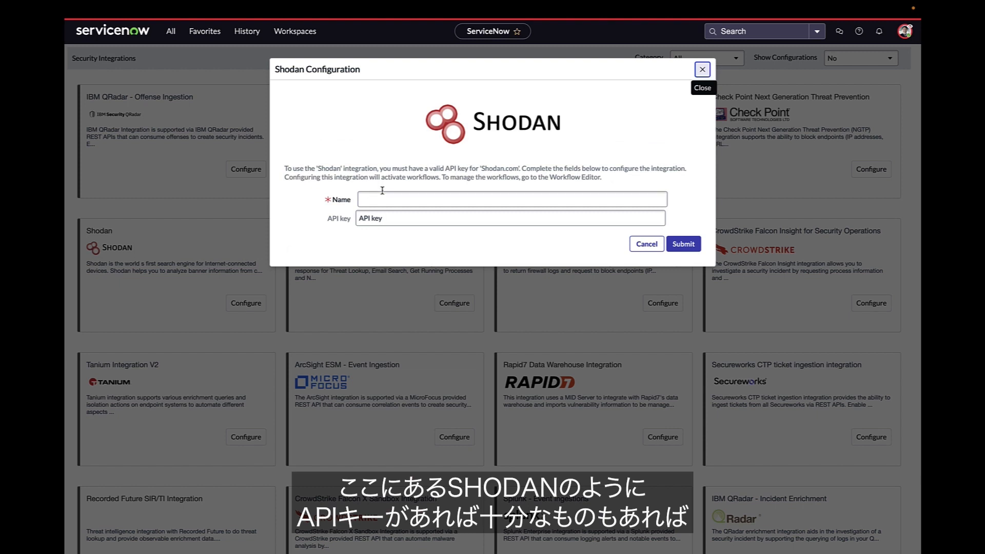
mouse_move(507, 258)
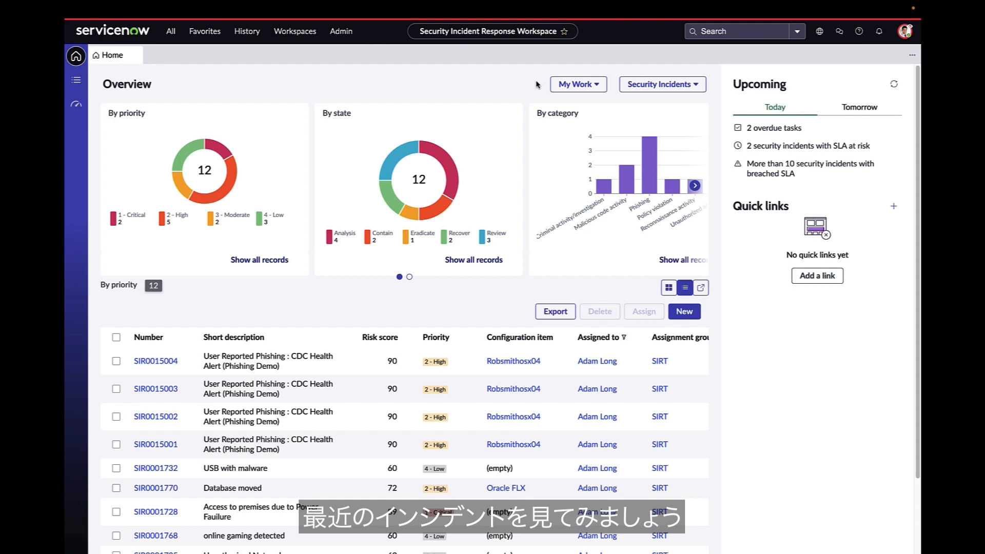
Open phishing incident SIR0015004, 'User Reported Phishing: CDC Health Alert', in the workspace
click(155, 361)
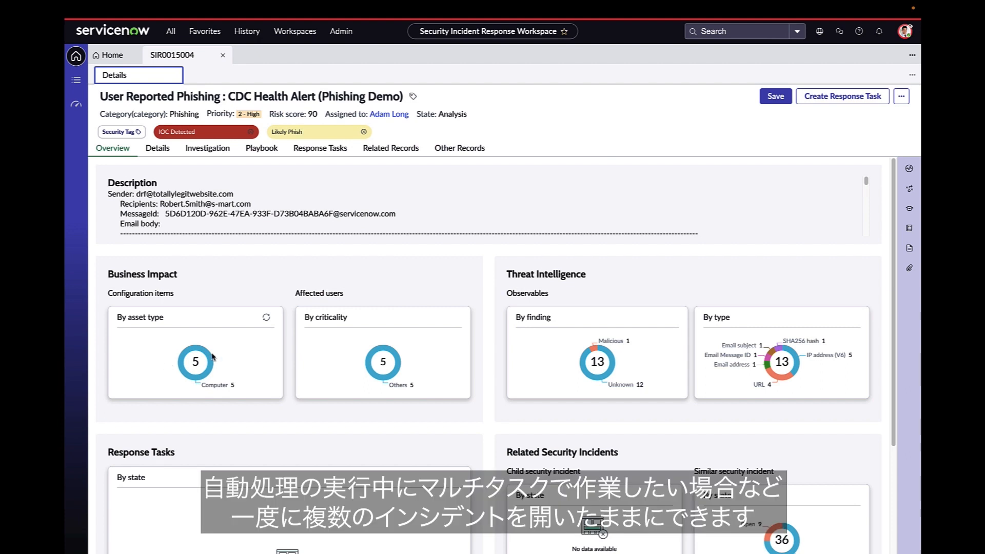
mouse_move(279, 322)
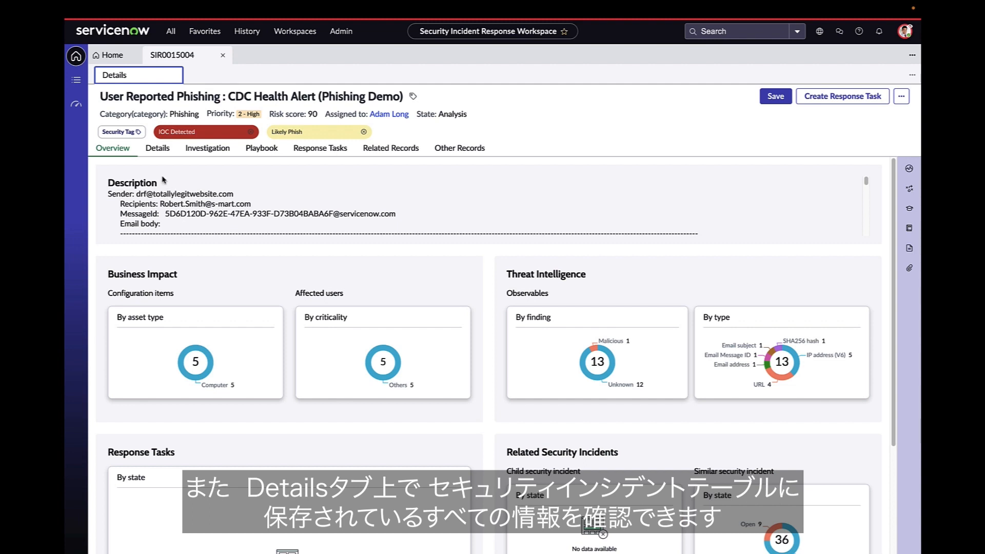
Show the incident's Details with the full security incident form beside the activity stream
click(157, 148)
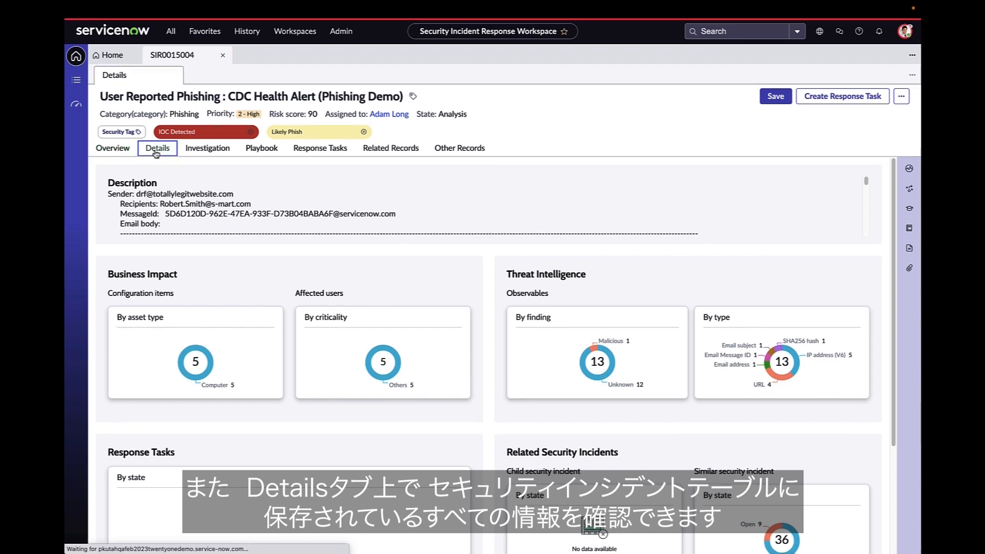
click(157, 148)
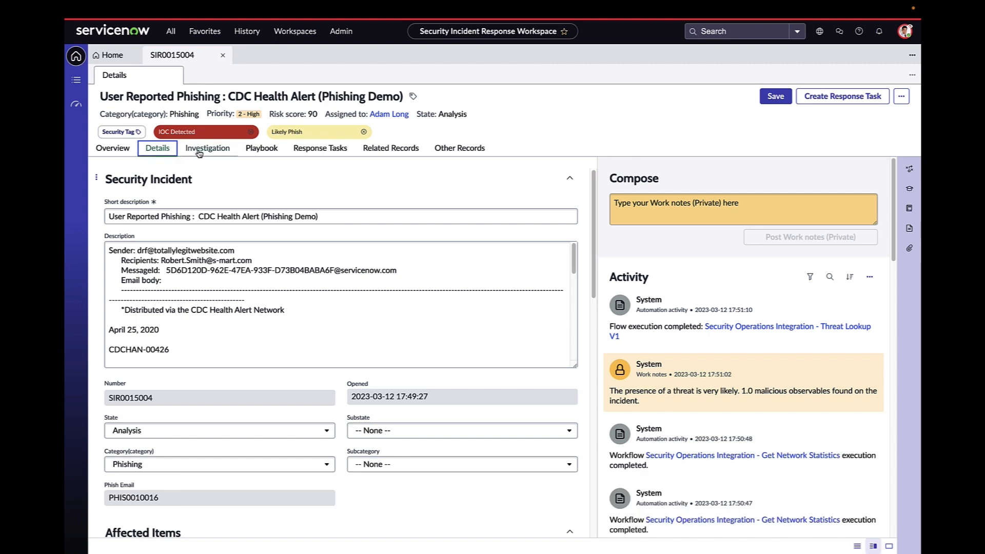
Review the Investigation lists' configuration items and email searches, ending on the 13 associated observables
click(206, 148)
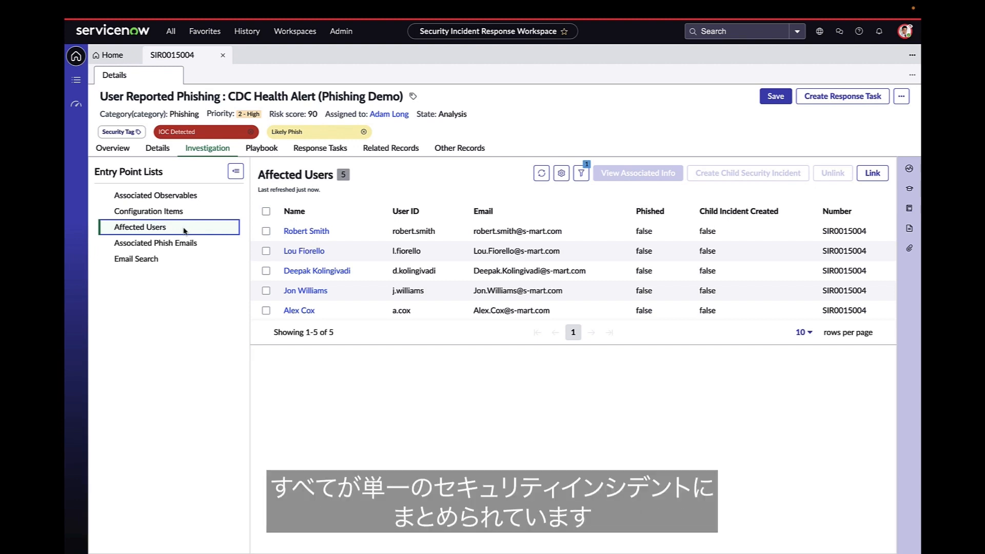
mouse_move(204, 214)
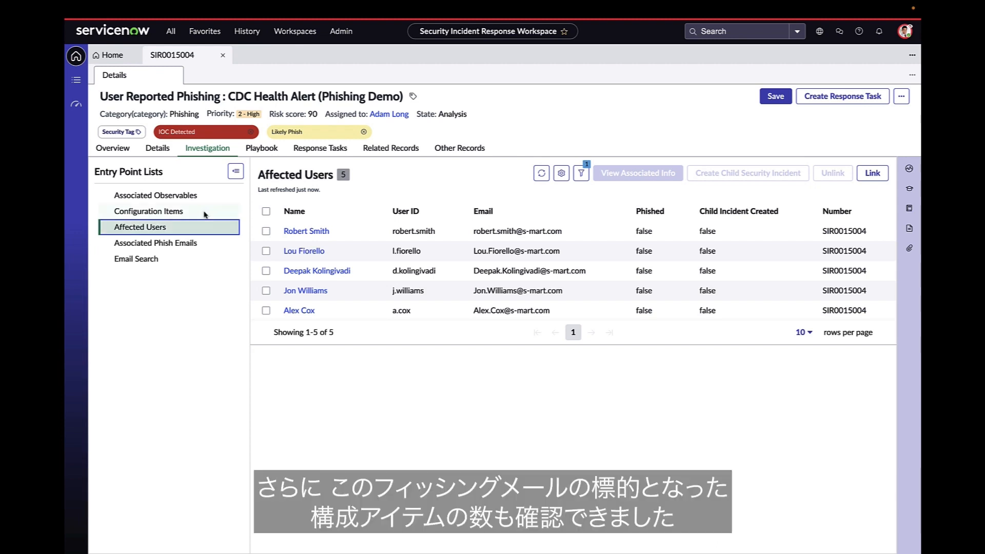
click(148, 211)
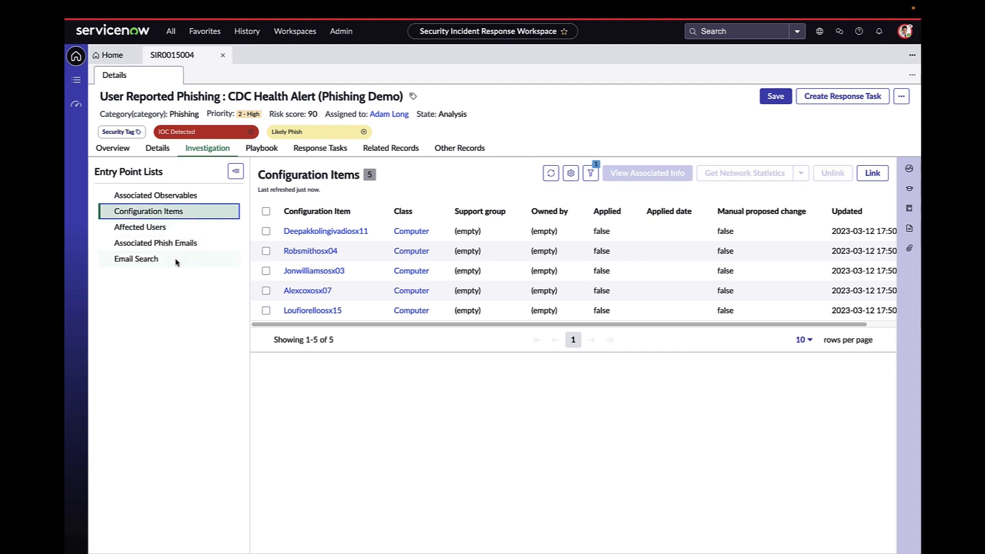
click(136, 258)
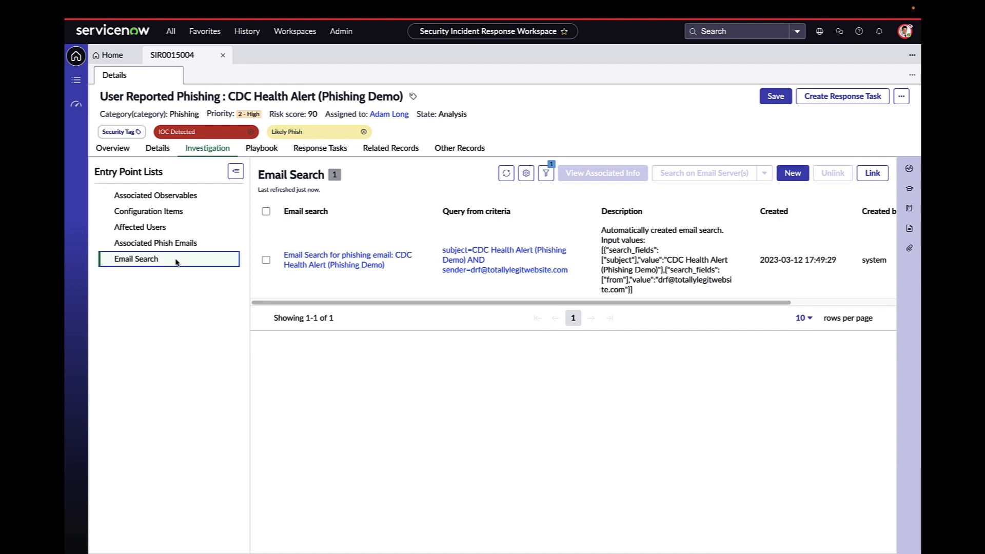
click(154, 195)
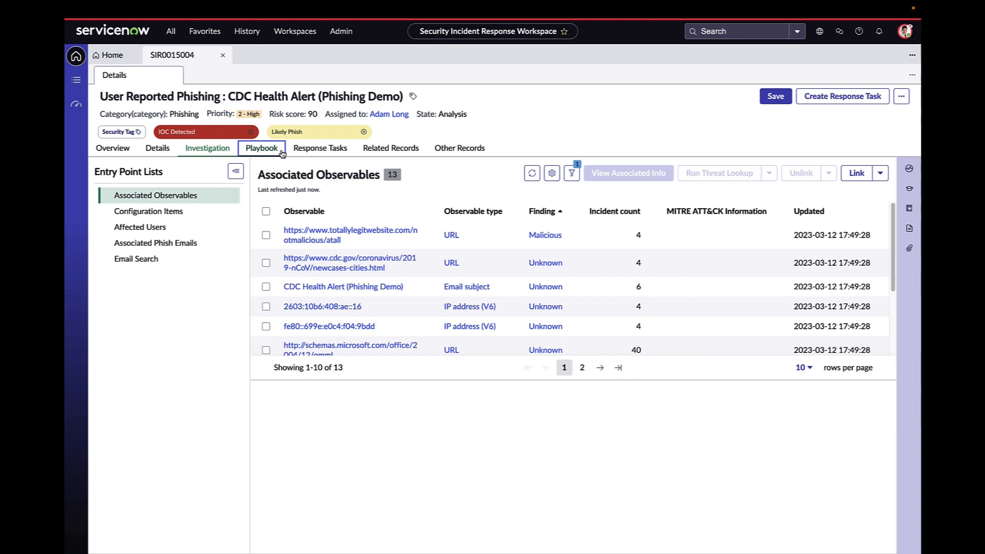
Review the Email Acknowledgement results in the incident's playbook, expanding then collapsing them
click(261, 149)
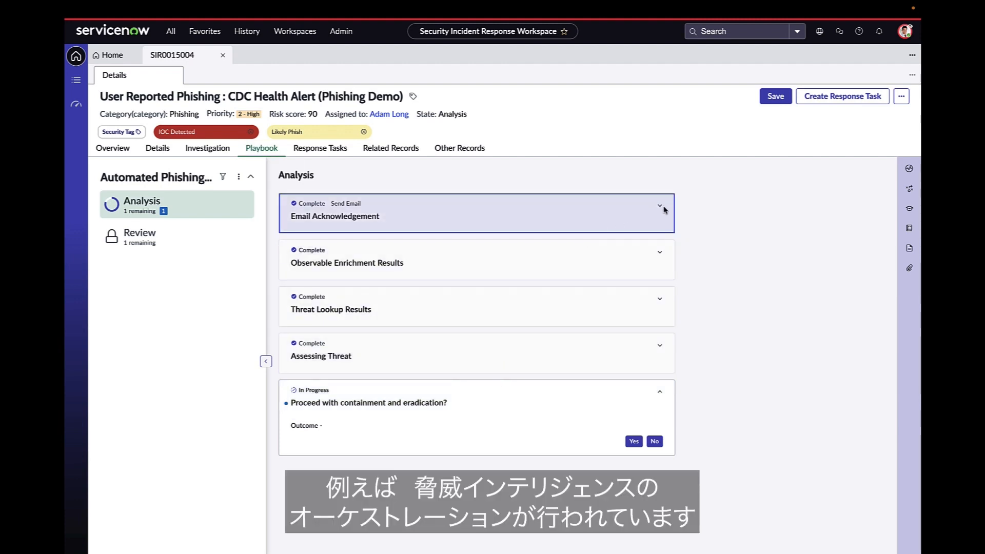
click(659, 207)
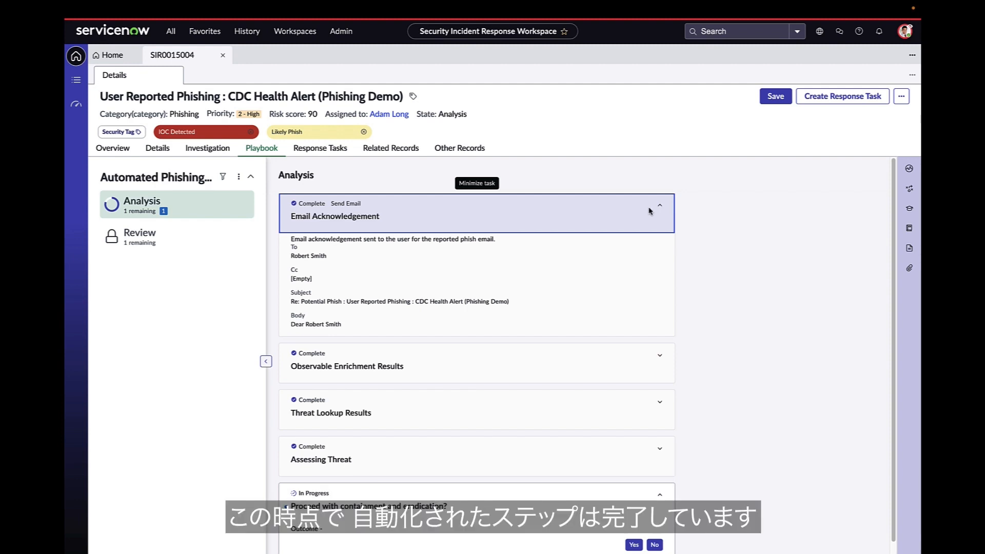
scroll(down, 3)
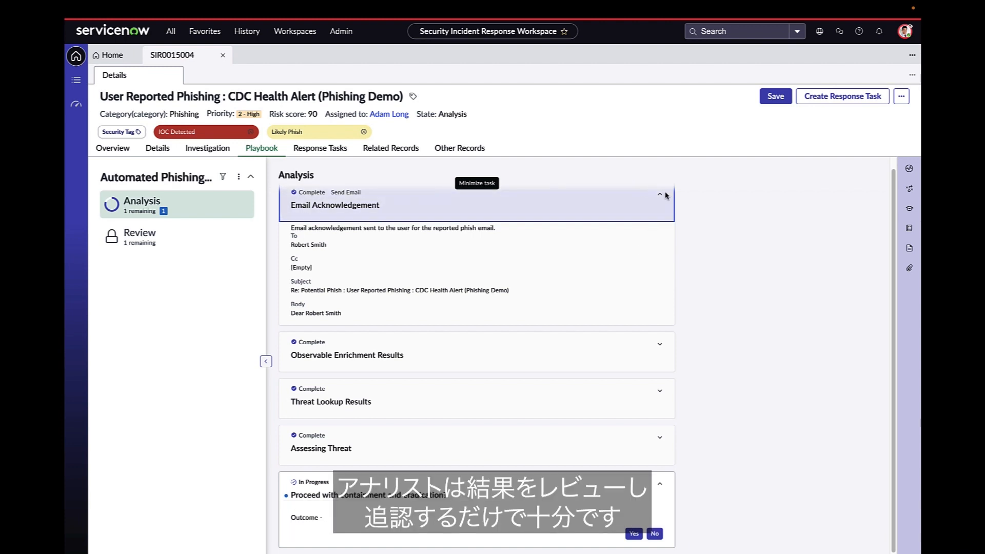
click(659, 194)
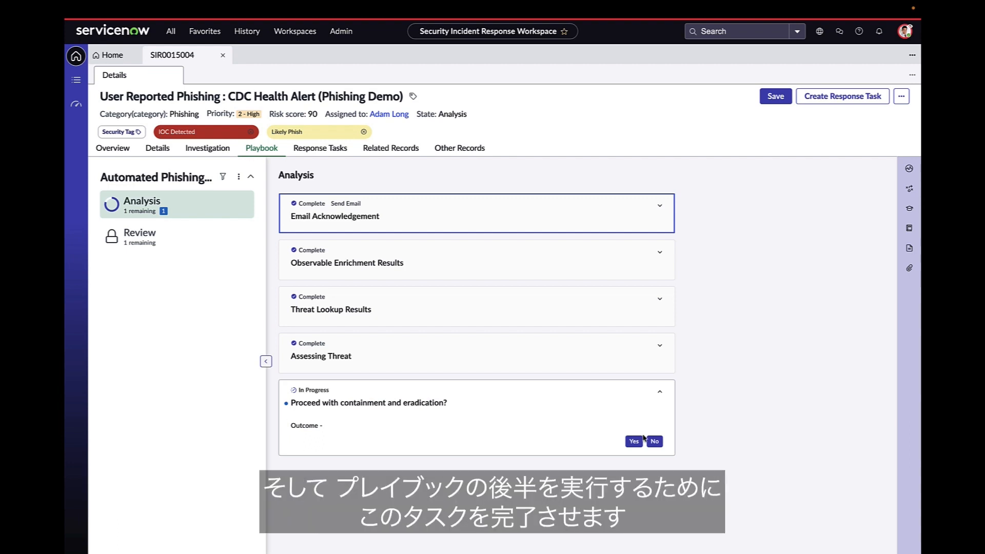
Answer Yes to 'Proceed with containment and eradication?' and return to the associated observables
click(633, 441)
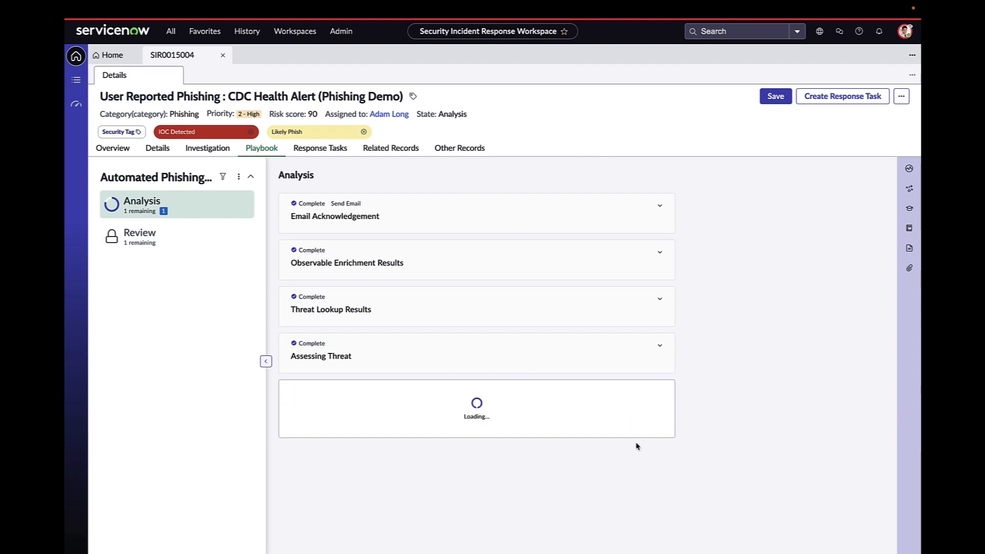
click(207, 149)
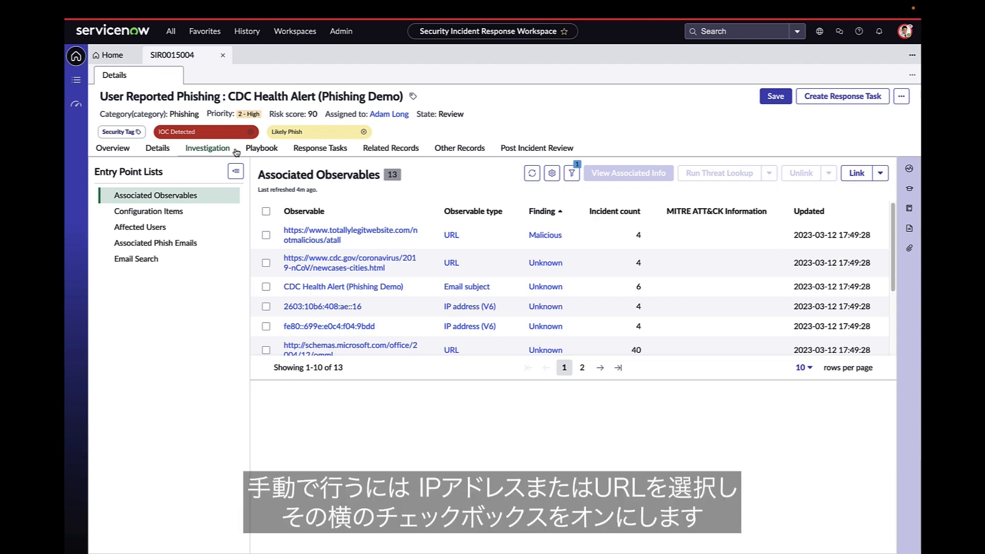
Select the malicious URL observable, view its Run Threat Lookup actions, then move to Email Search
click(266, 234)
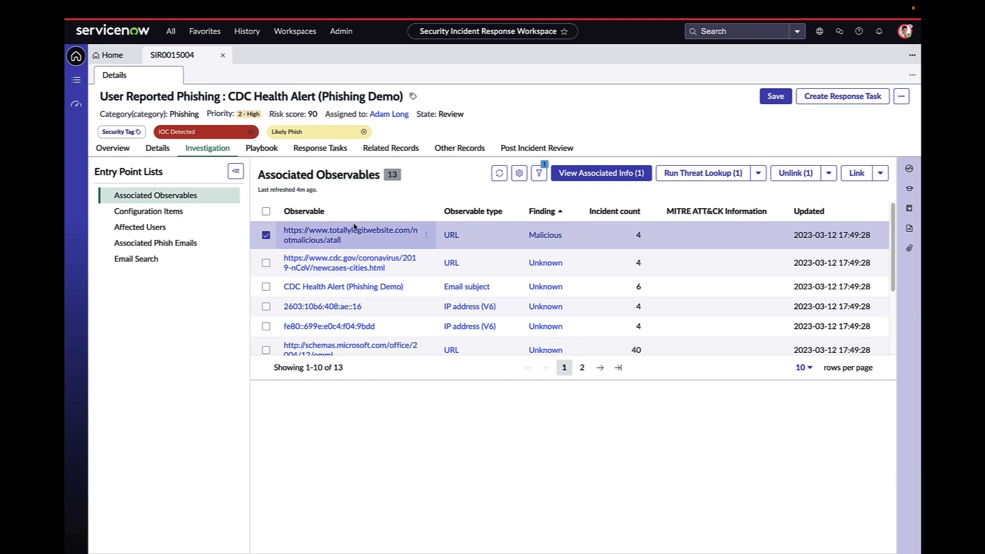
click(756, 173)
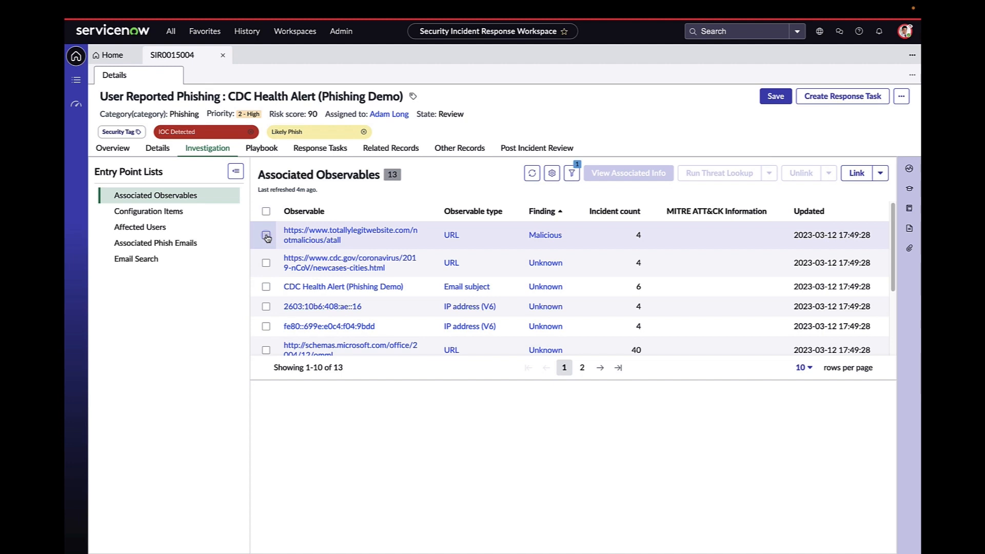
click(266, 234)
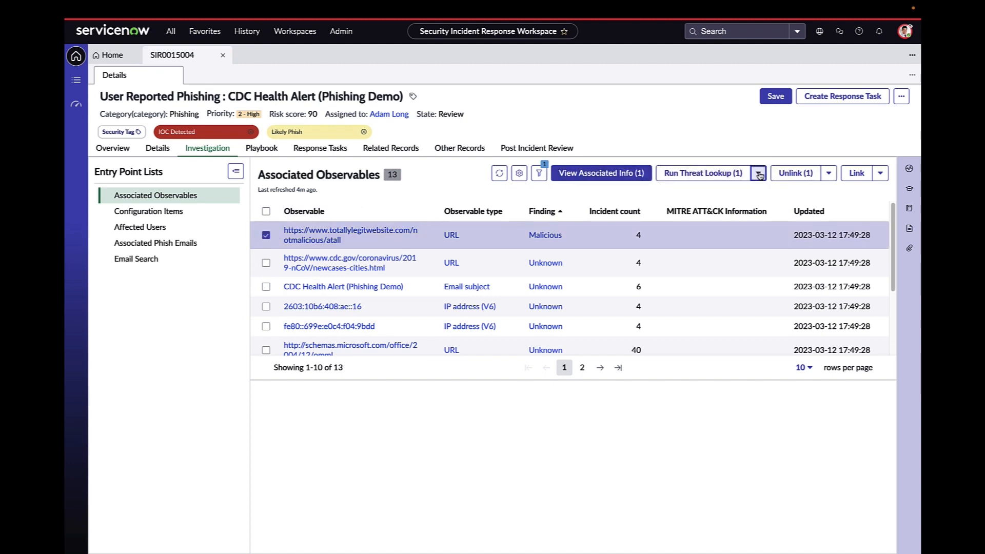
click(758, 173)
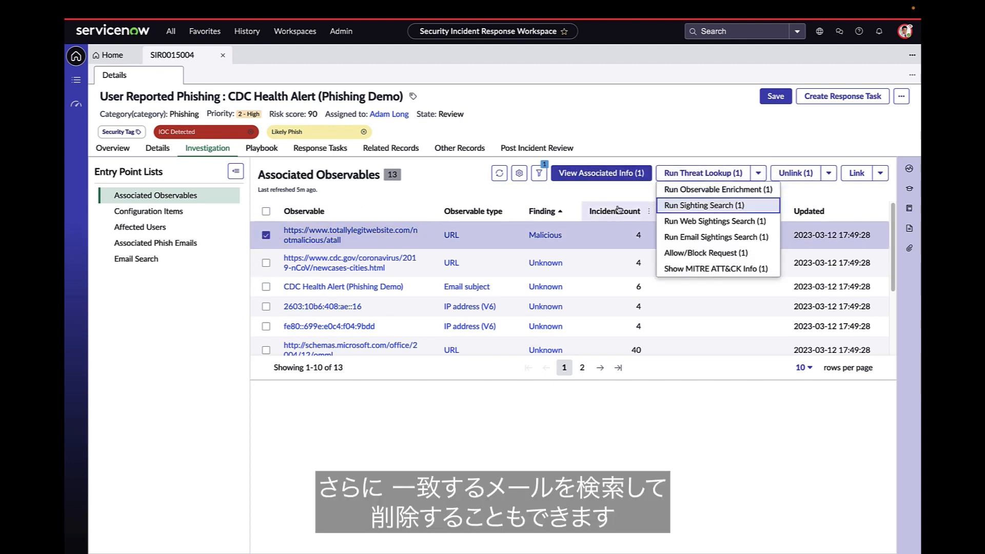
click(136, 258)
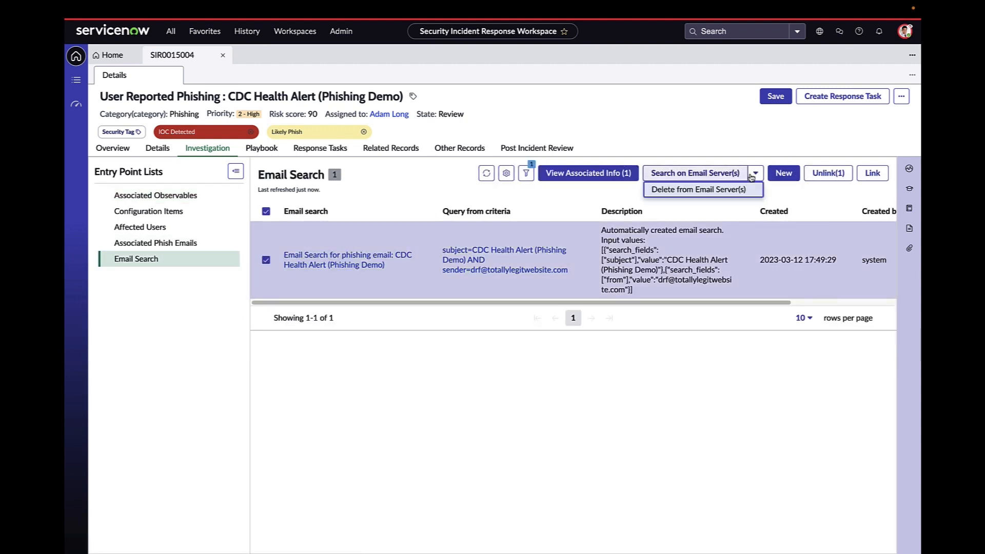
Request Delete from Email Server(s) for the phishing email, then list the incident's configuration items
click(702, 189)
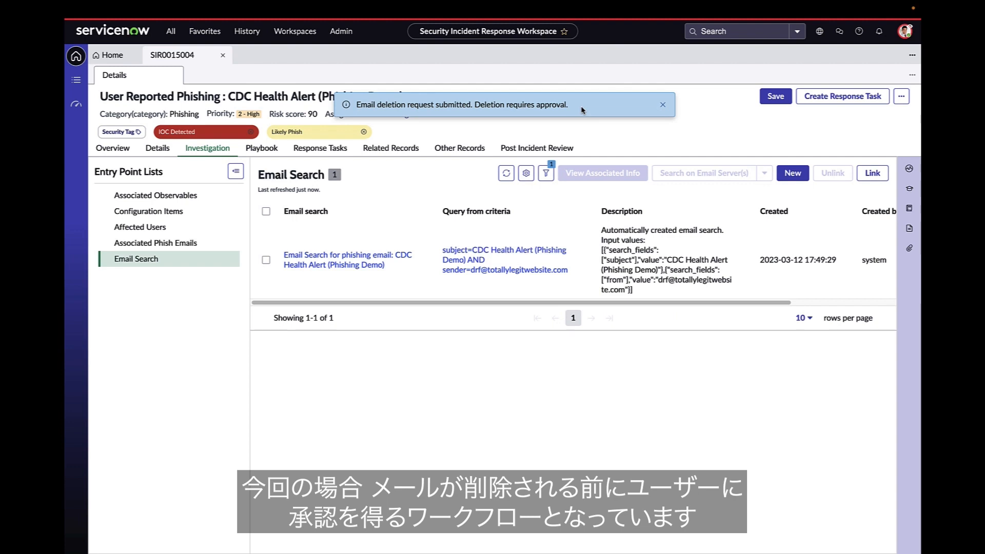
click(148, 211)
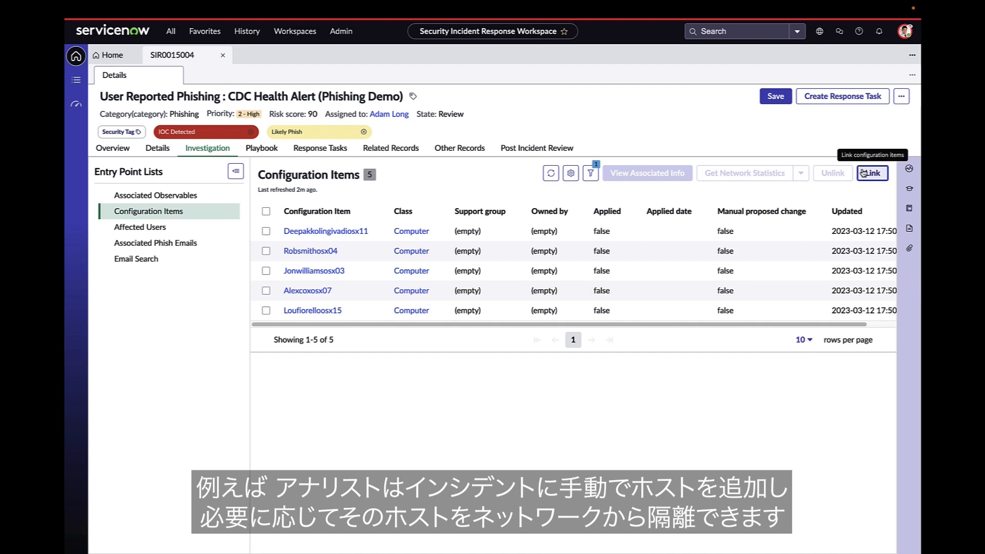
Link the Windows server wepos01.s043.s-mart.com as a sixth configuration item with host actions offered
click(873, 173)
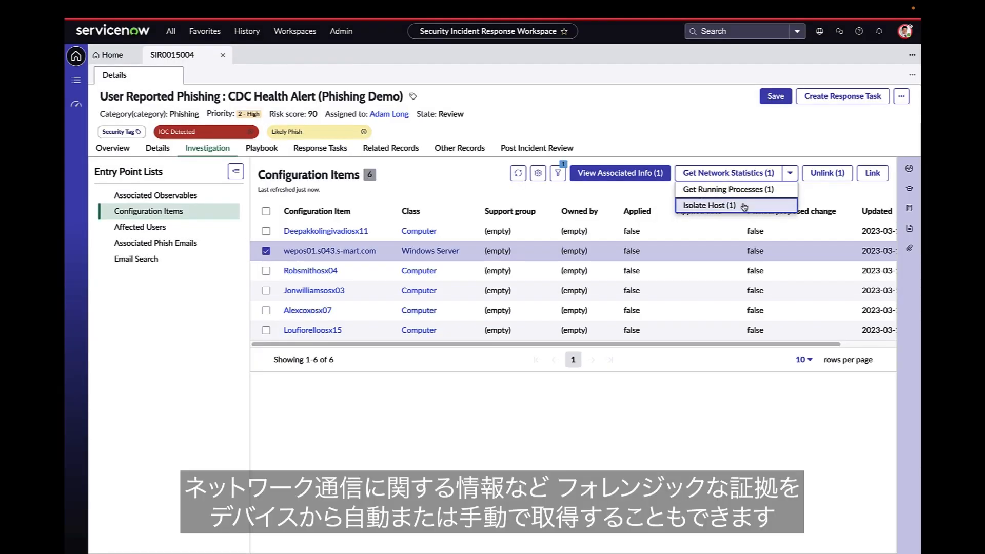
mouse_move(745, 181)
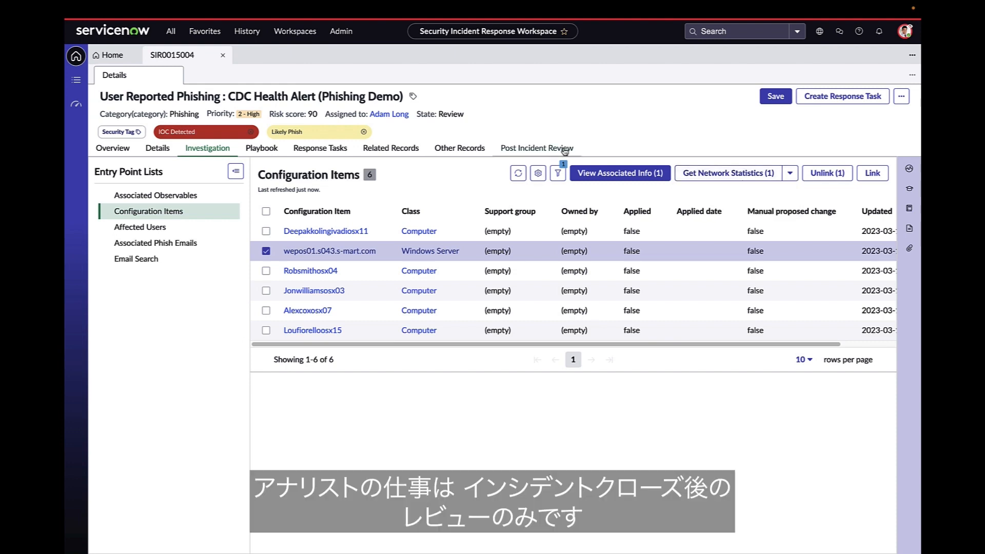
Open assessment AINST0010017 from Post Incident Review, showing unanswered post-incident activity questions
click(537, 148)
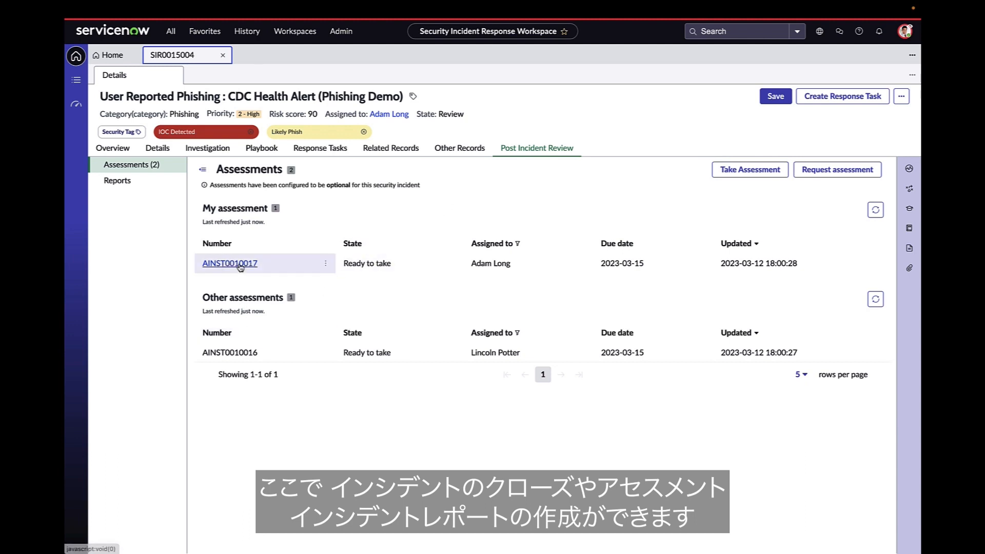
click(229, 264)
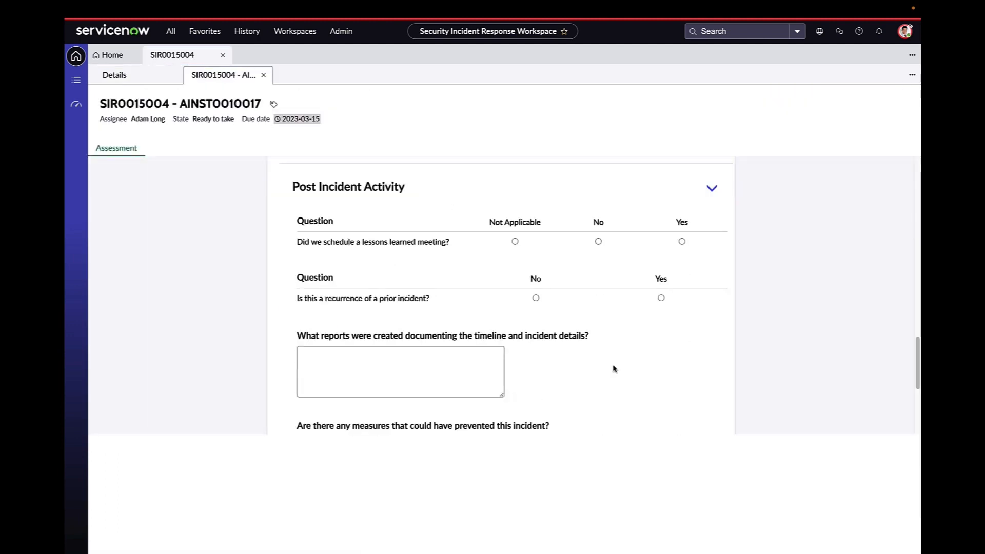